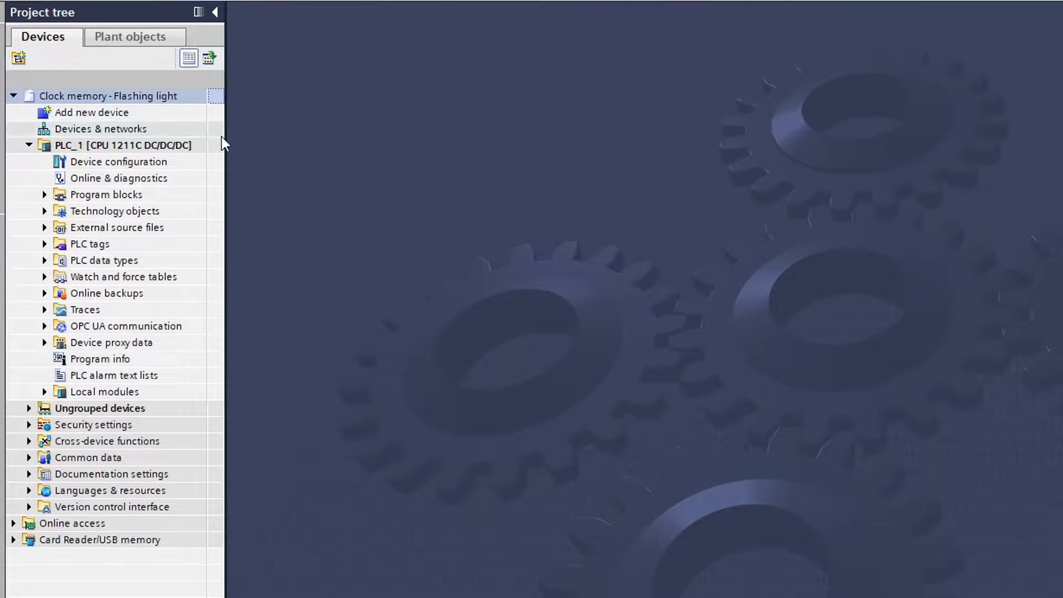
Open PLC_1's device configuration from Devices & networks to reach its General properties
double_click(100, 129)
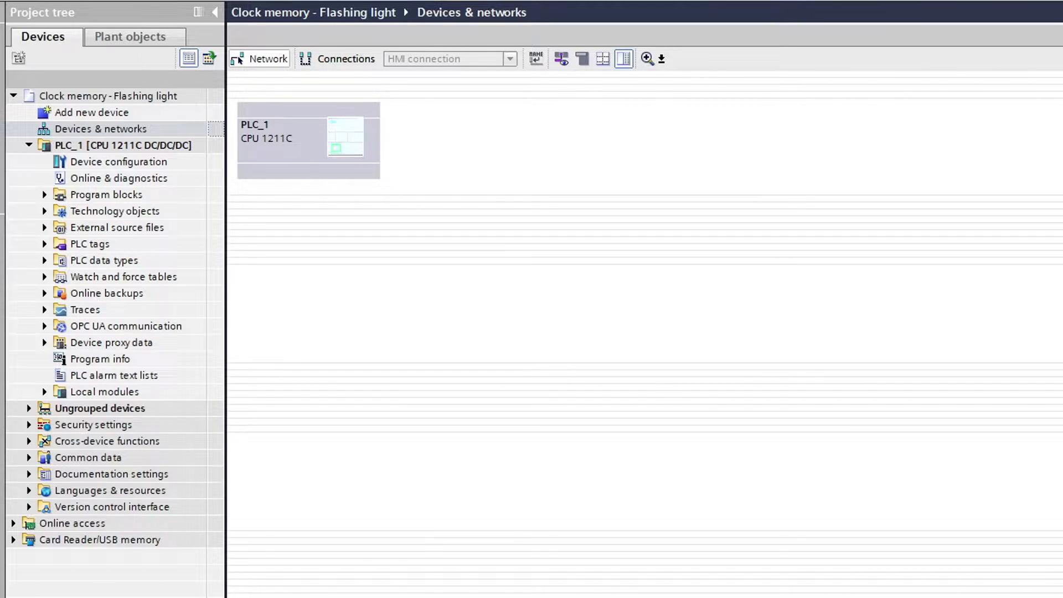
click(345, 143)
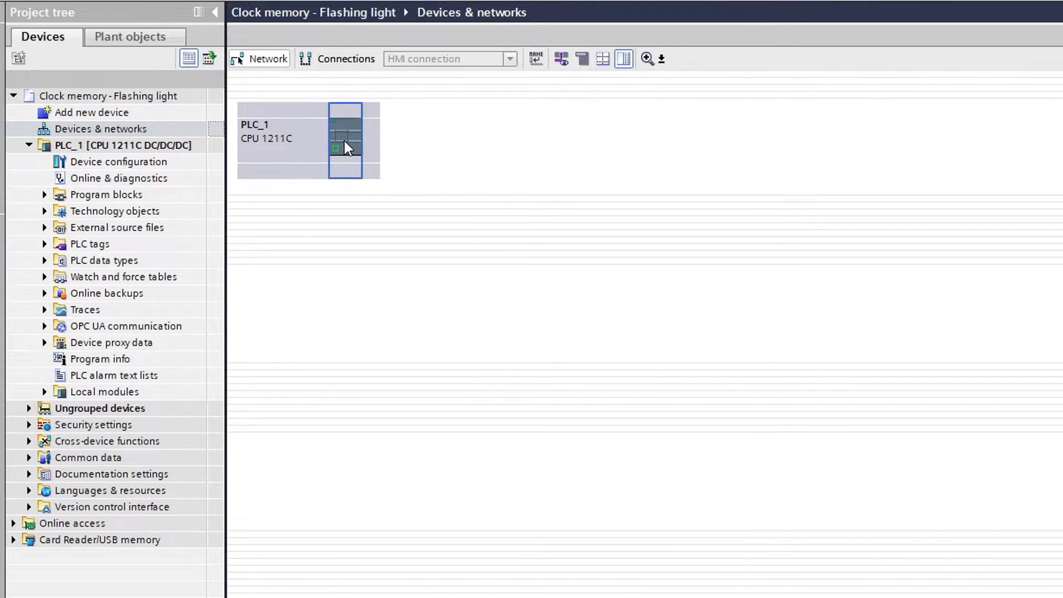
double_click(344, 141)
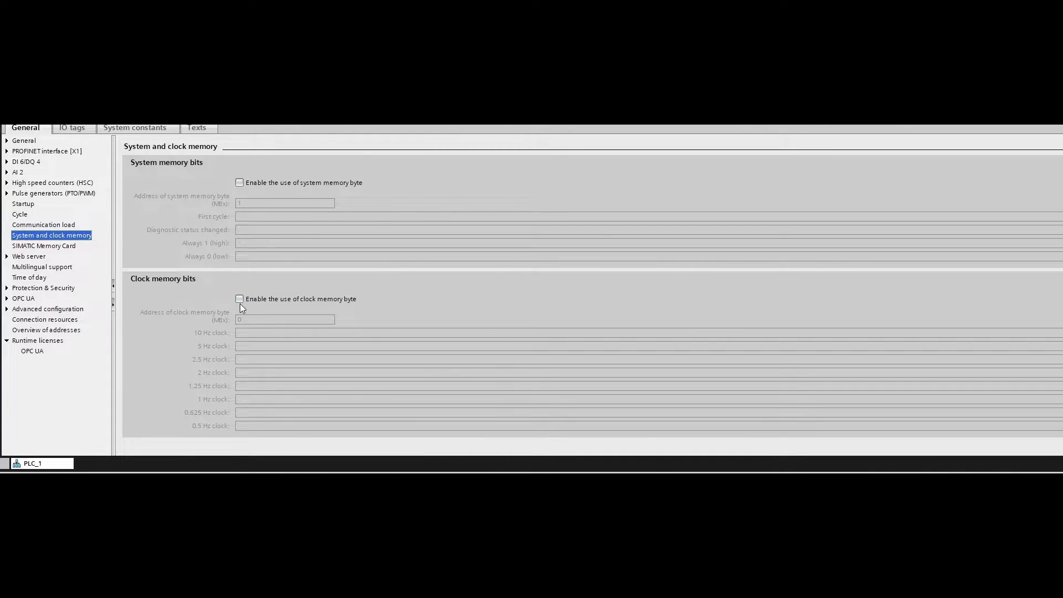
Expand PLC_1's PLC tags folder in the project tree
click(239, 298)
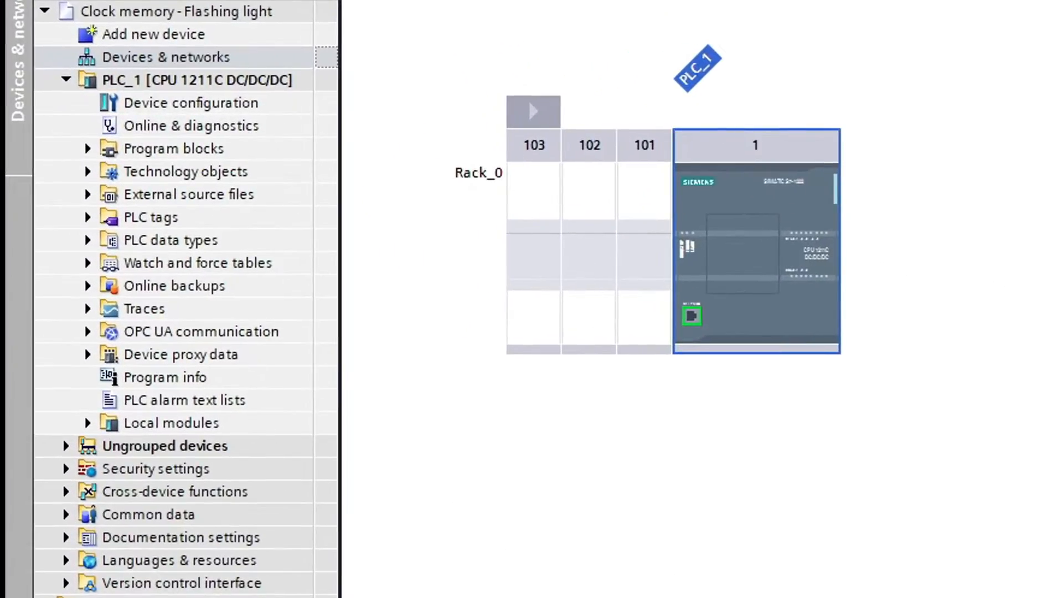
click(87, 217)
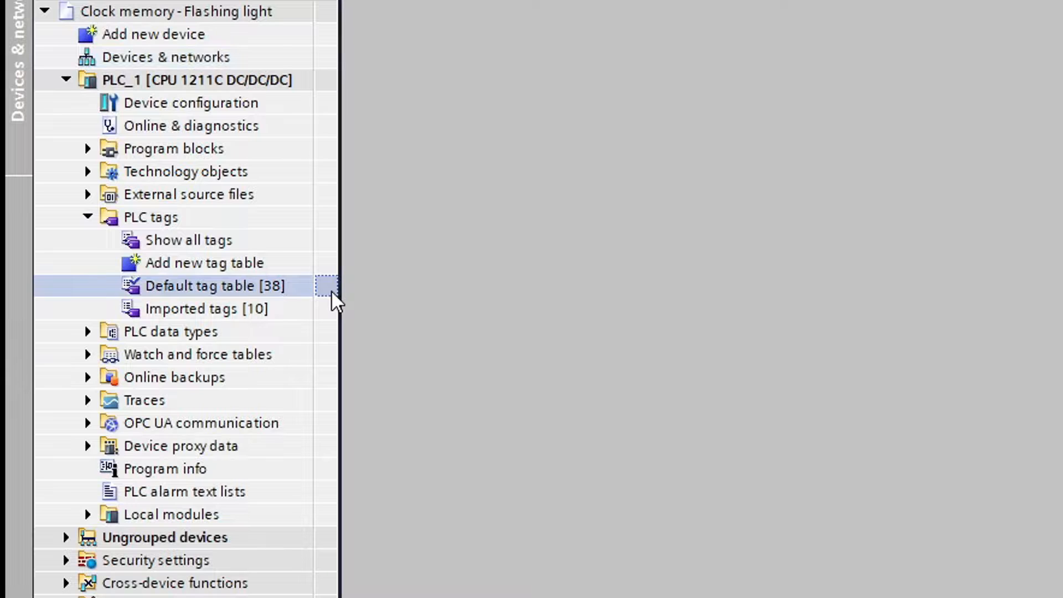
Open Default tag table [38] under PLC tags
double_click(213, 286)
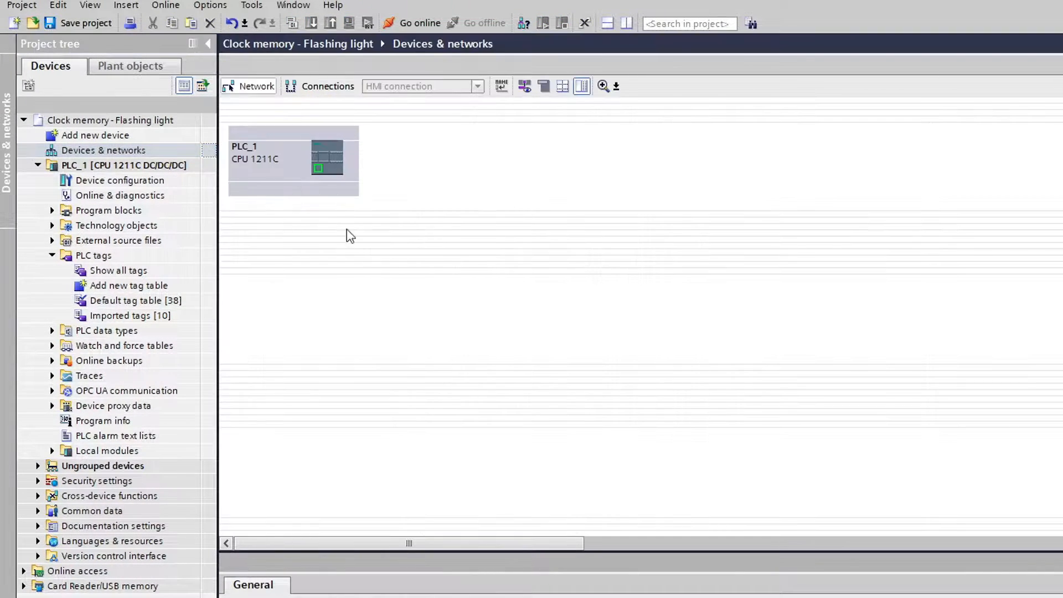
Enable the clock memory byte and set its MBx address to 4
click(327, 164)
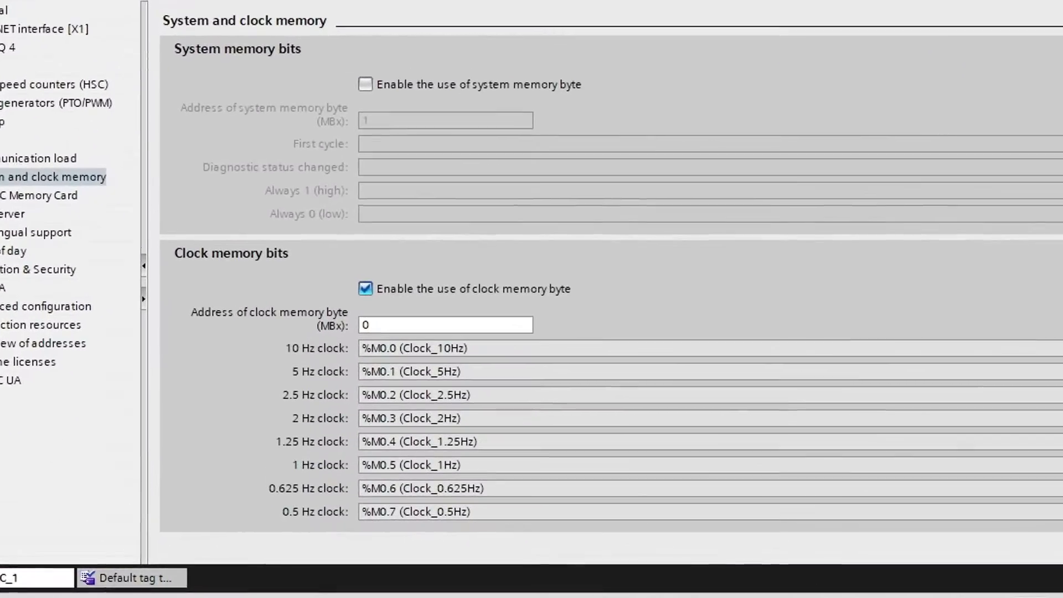
click(445, 324)
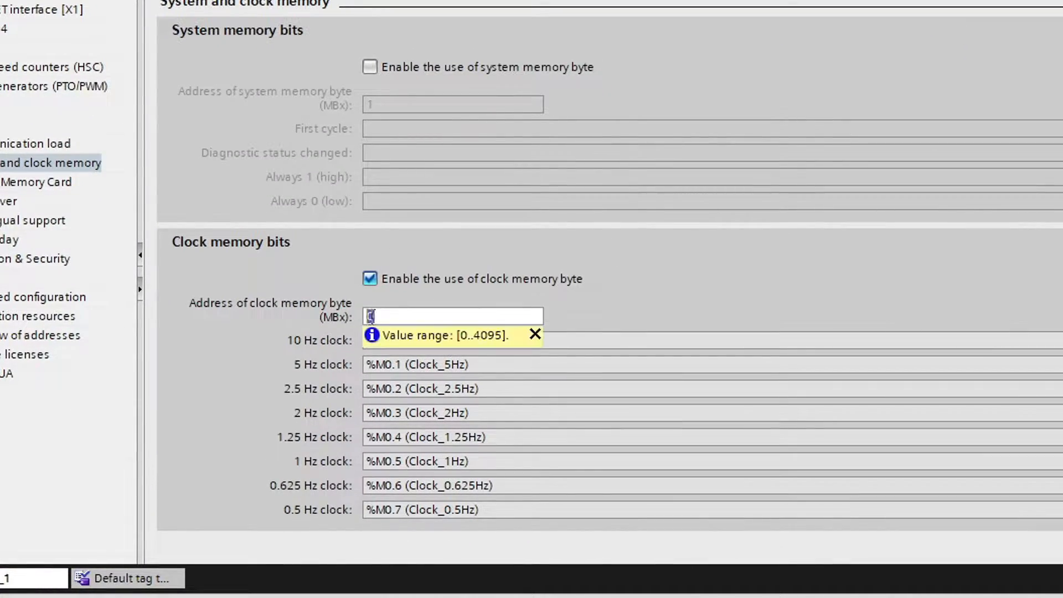
text(4)
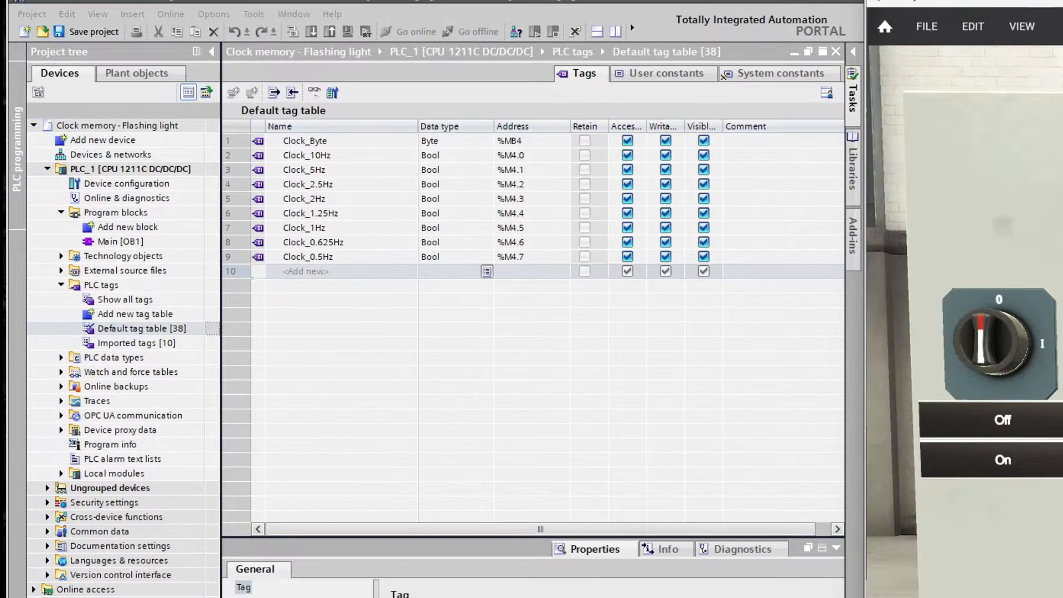
Open Main [OB1] and scroll through its Lamp networks driven by "On" %I0.1
click(119, 241)
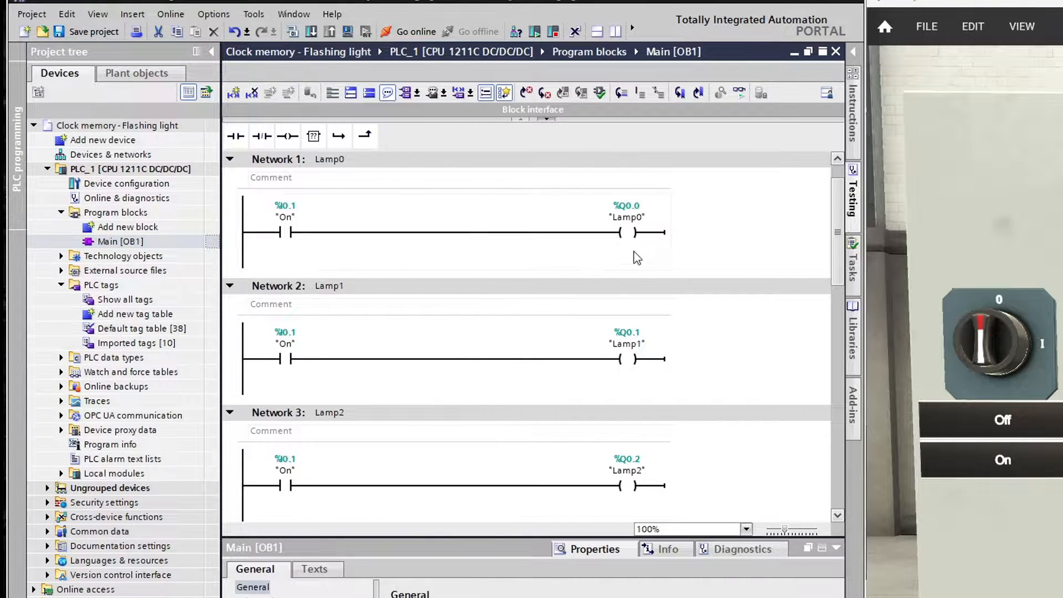
mouse_move(834, 235)
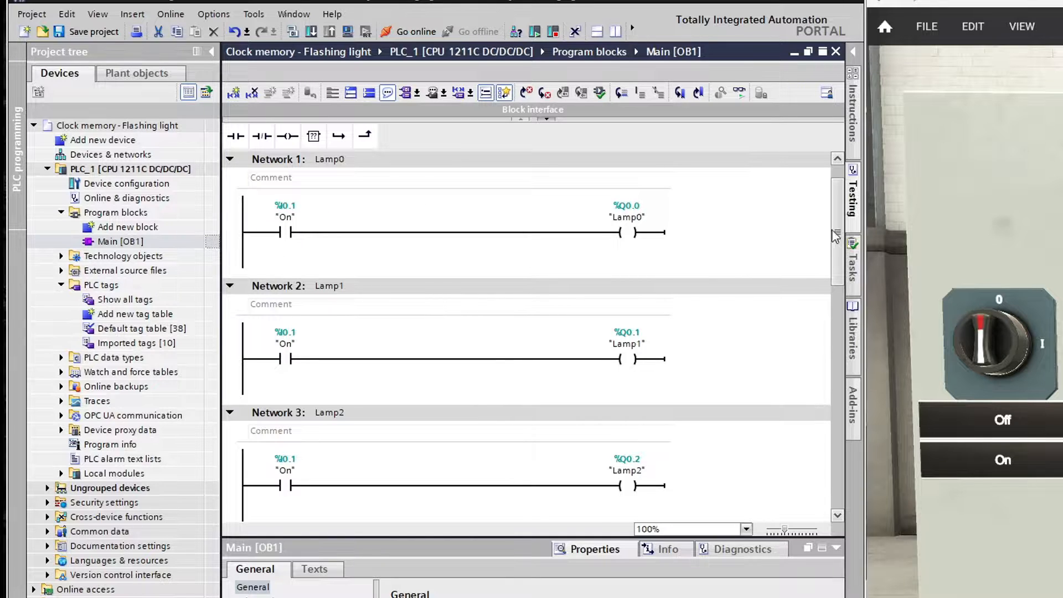
scroll(down, 3)
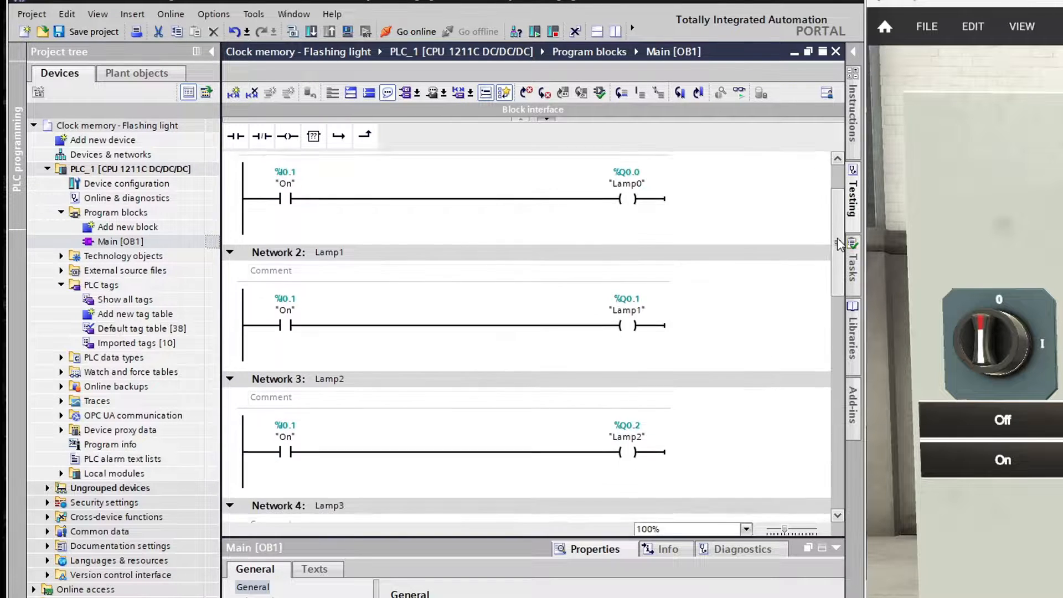
scroll(down, 3)
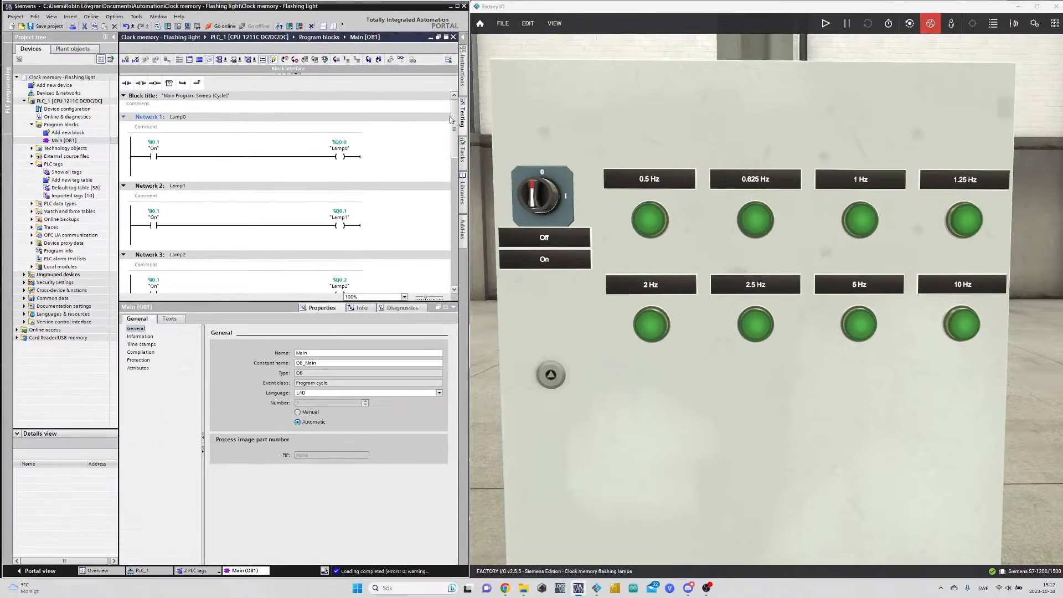
Run the Factory I/O scene, switch the selector On to light all lamps, then Off
click(824, 22)
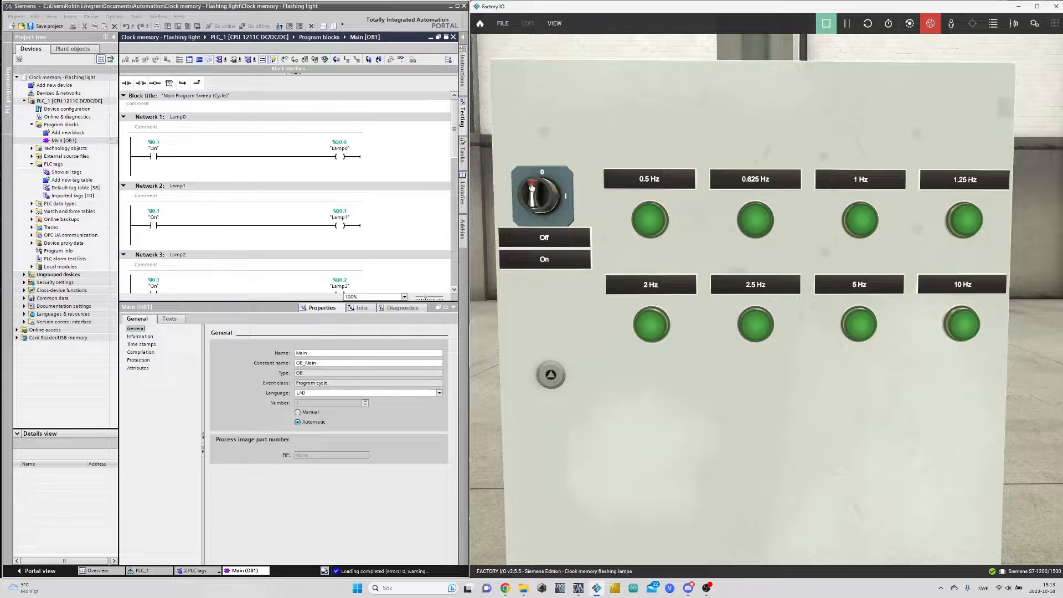
click(543, 196)
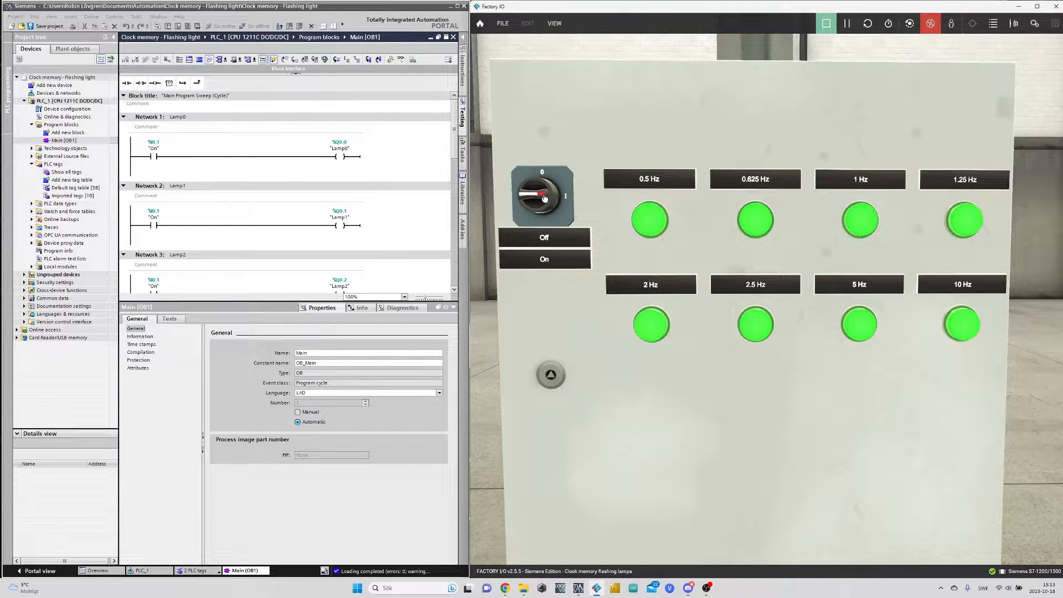
click(541, 196)
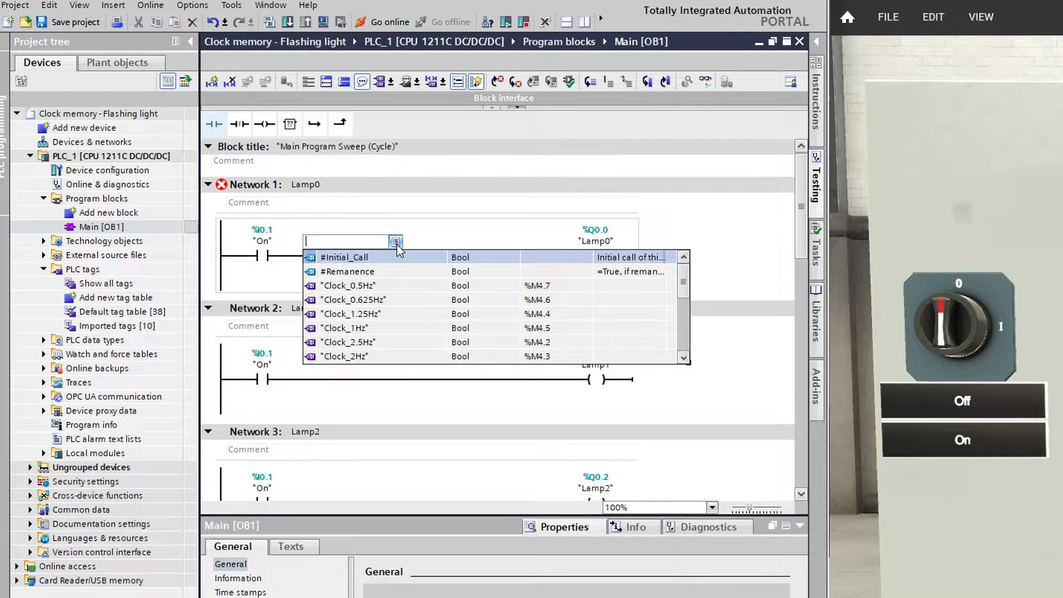
Tag Network 1's new contact Clock_0.5Hz (%M4.7), download Main to PLC_1, and go online
click(349, 285)
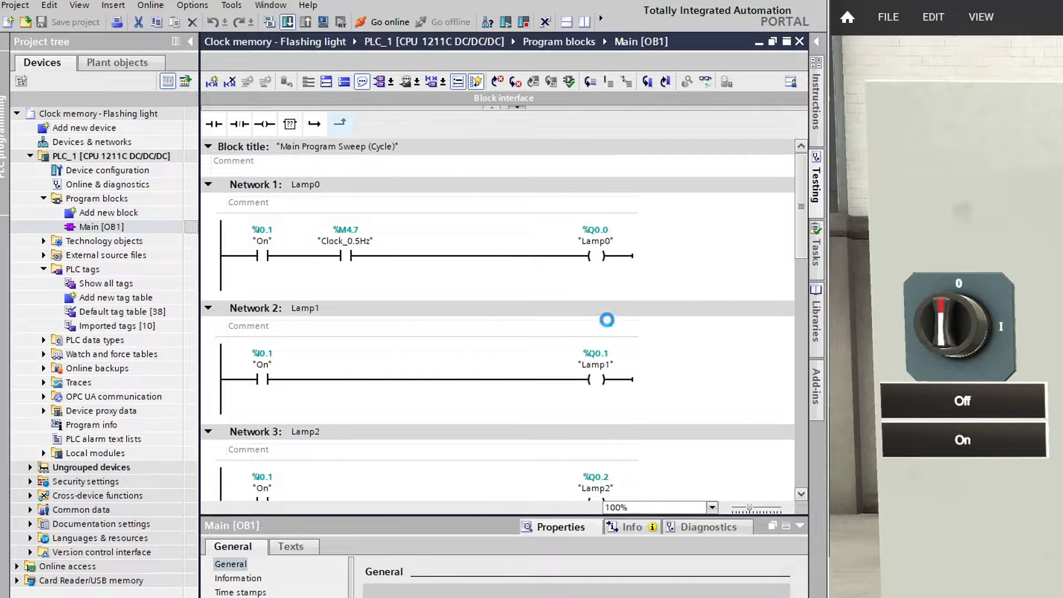
click(446, 524)
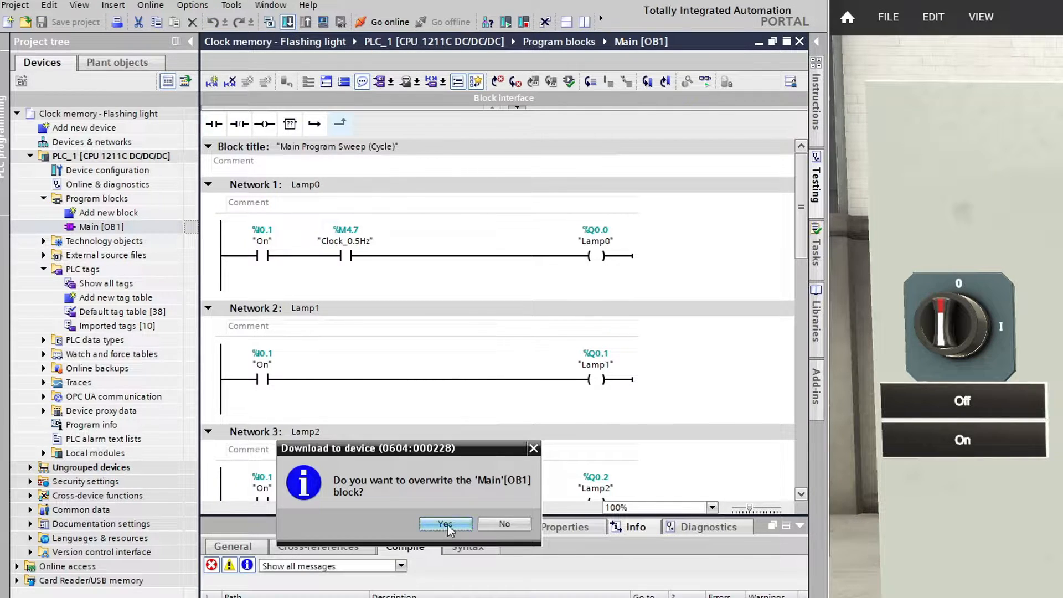
click(445, 524)
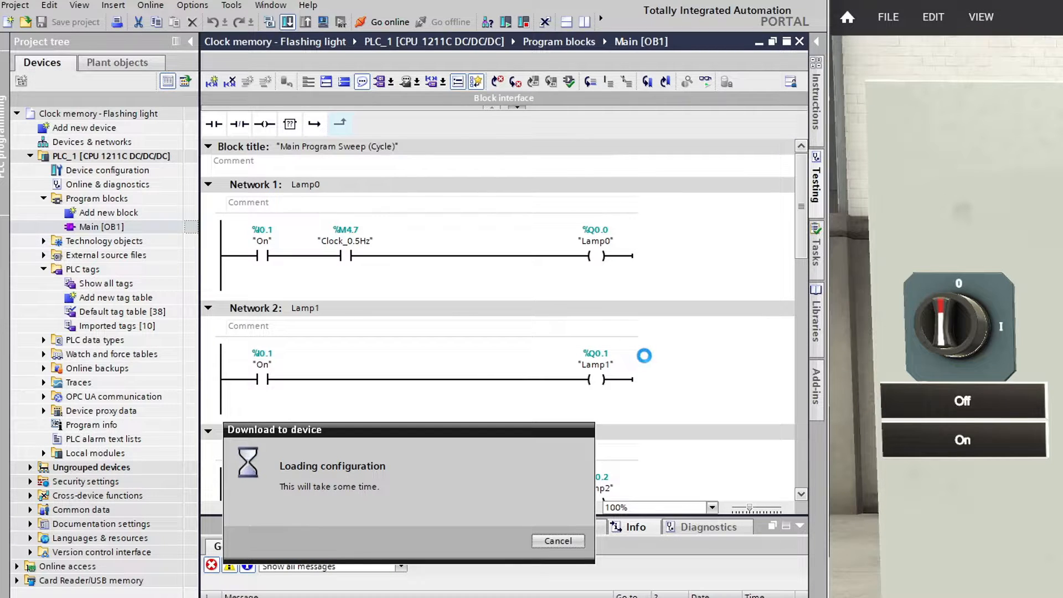
click(558, 540)
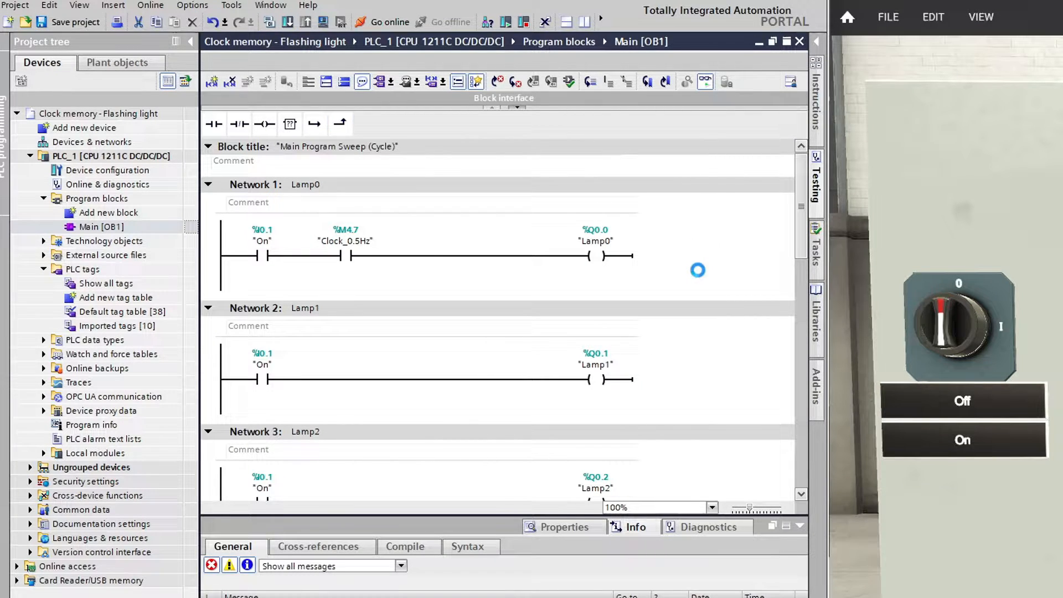
click(390, 22)
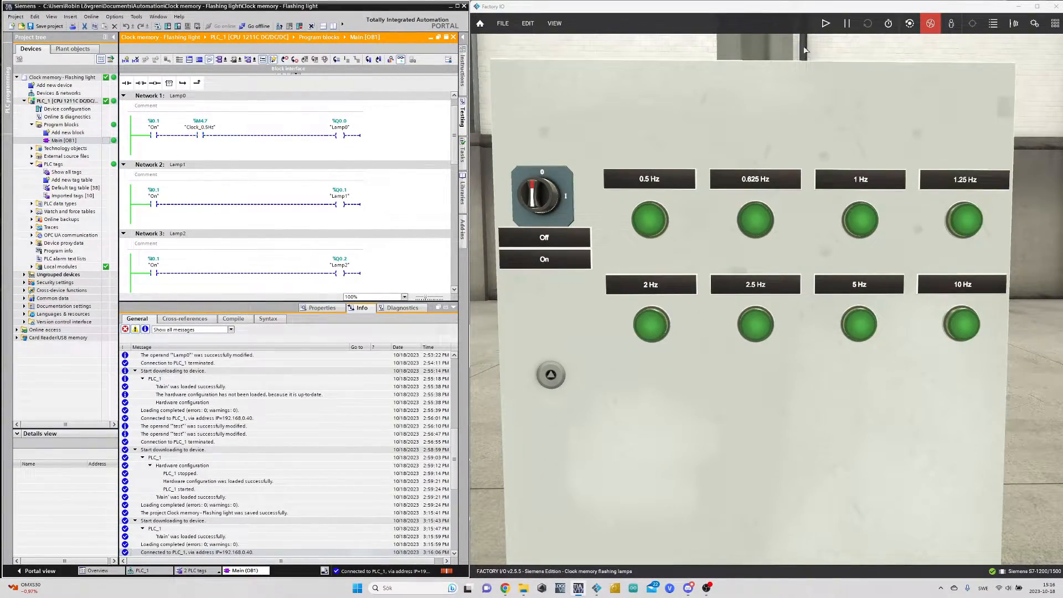
Start the Factory I/O simulation to watch the 0.5 Hz lamp flash
click(826, 22)
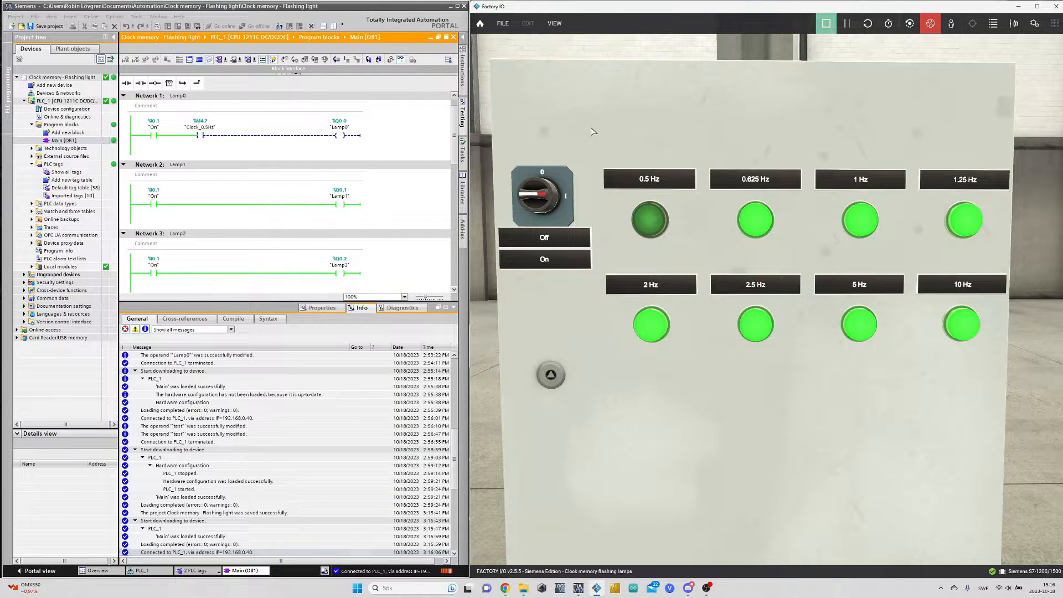
mouse_move(543, 145)
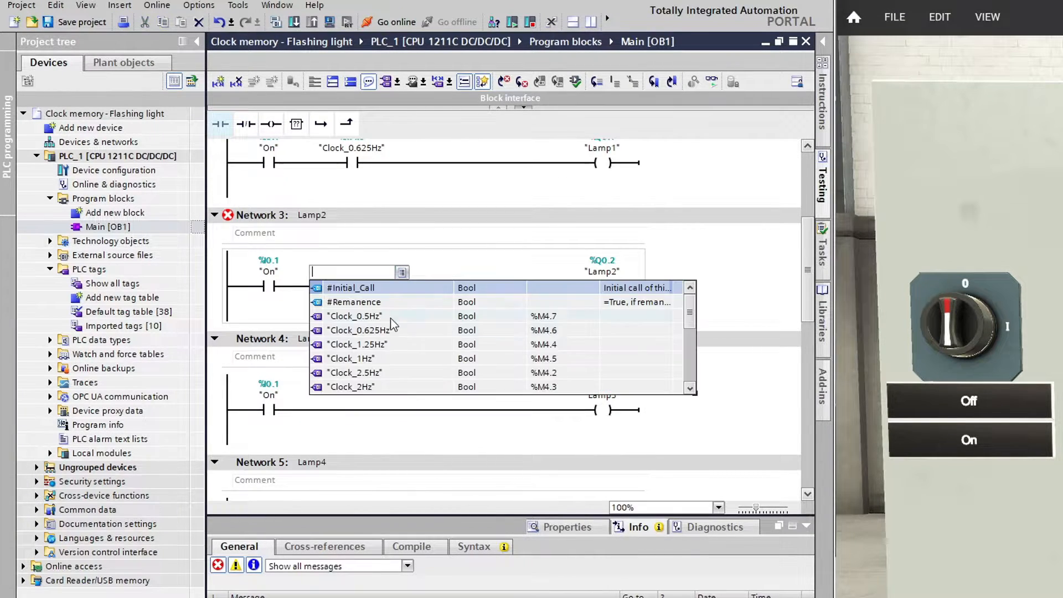
Add Clock_0.625Hz through Clock_10Hz contacts to Lamp1–Lamp7 networks and start downloading
click(351, 358)
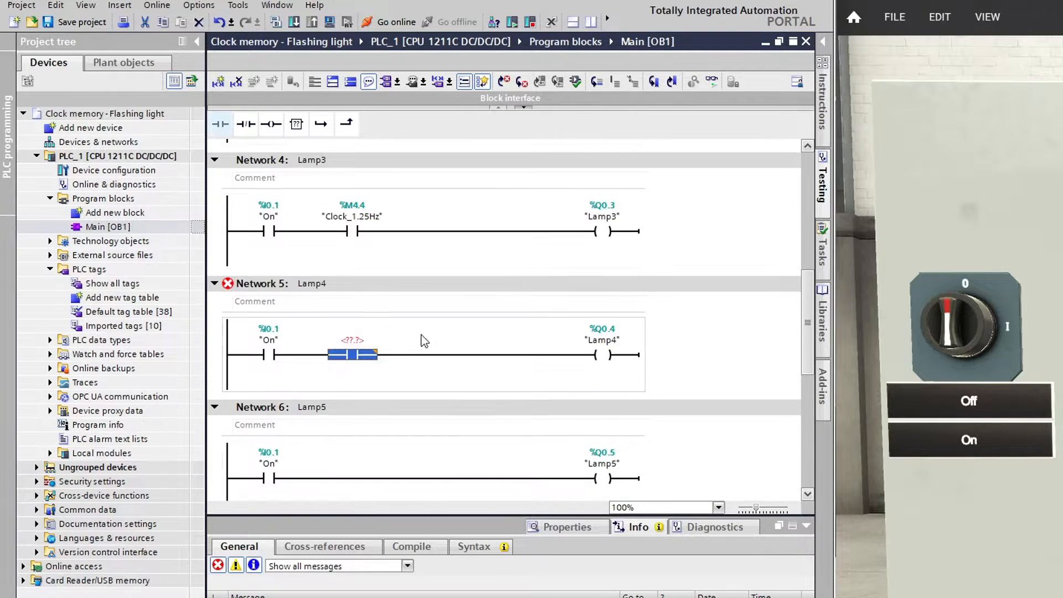
scroll(down, 3)
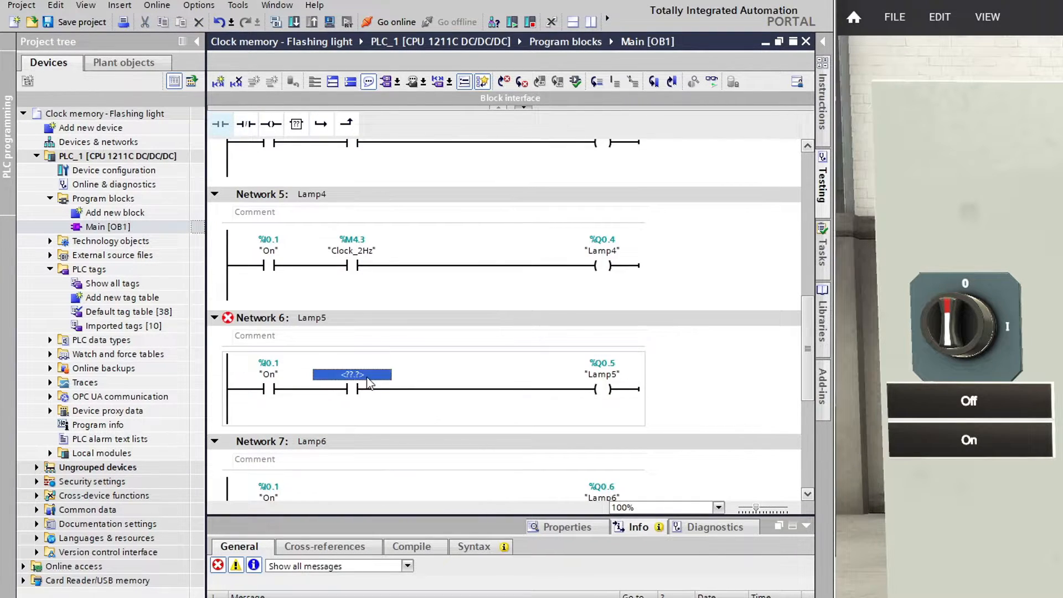
scroll(down, 3)
text("Clock_2.5Hz")
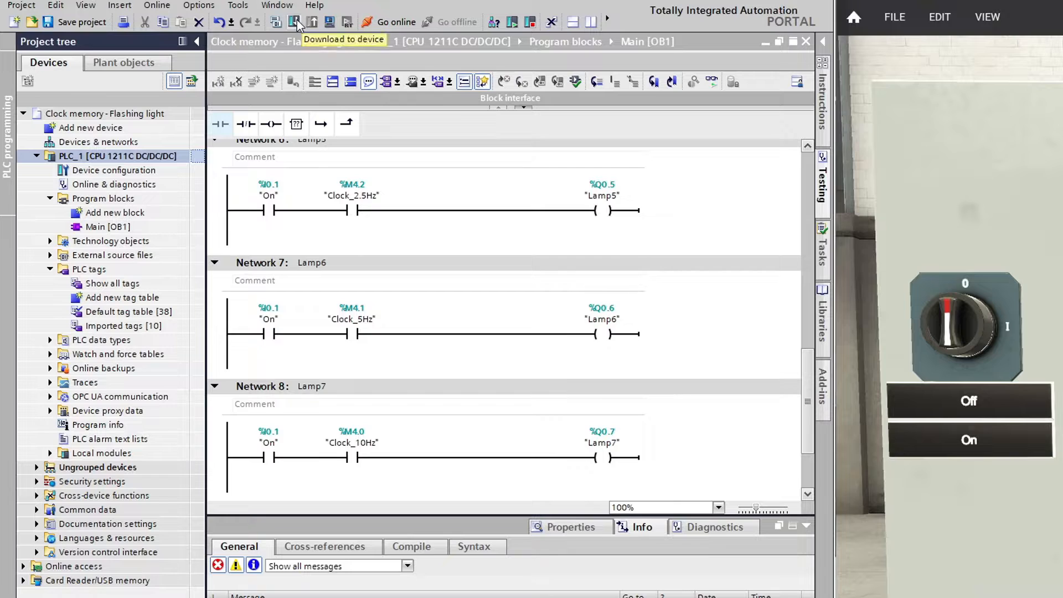
click(294, 21)
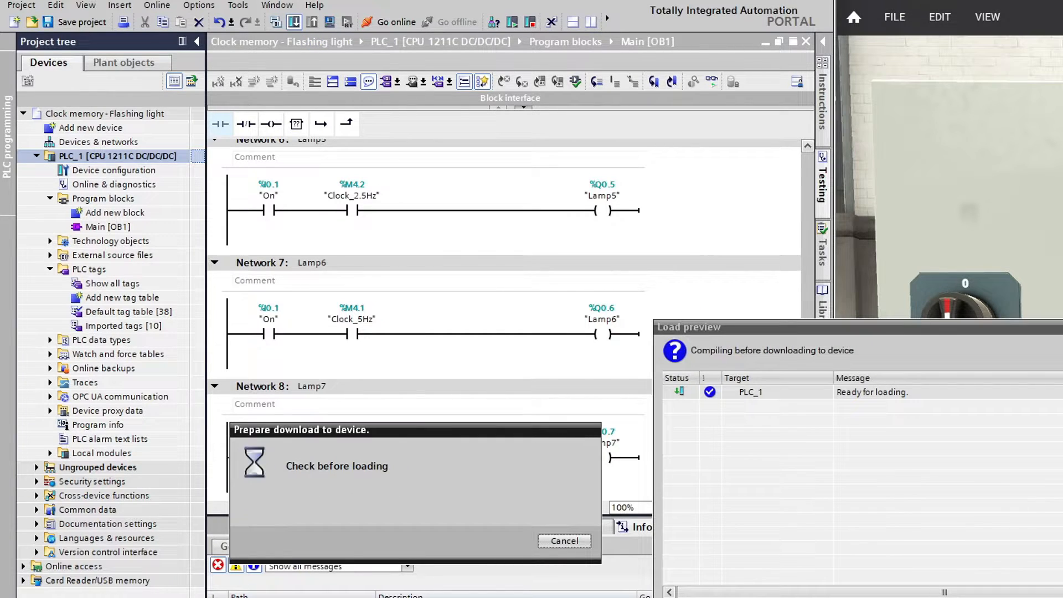